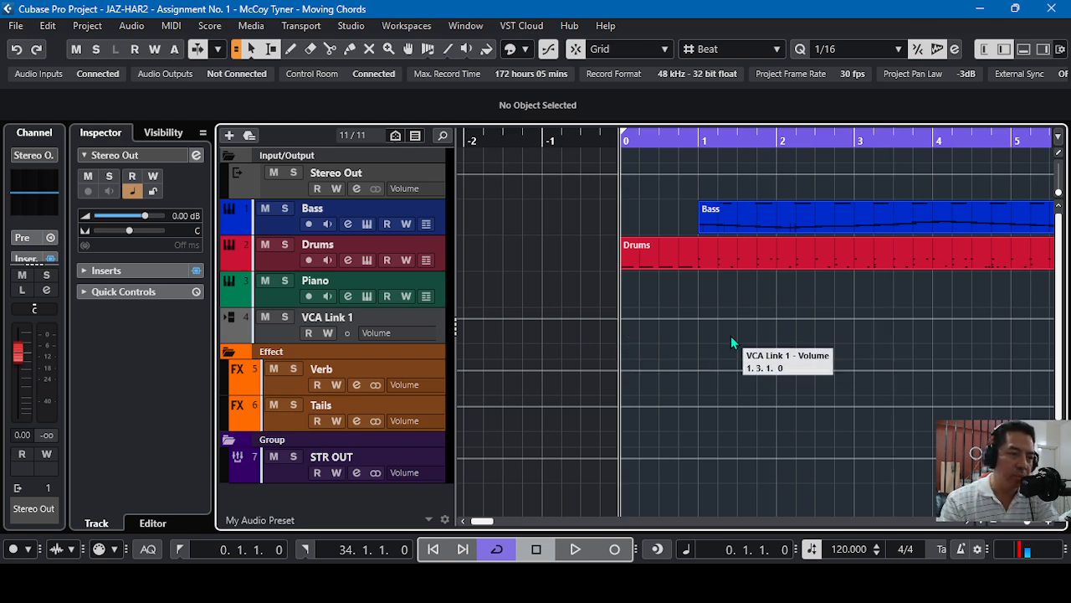
mouse_move(787, 364)
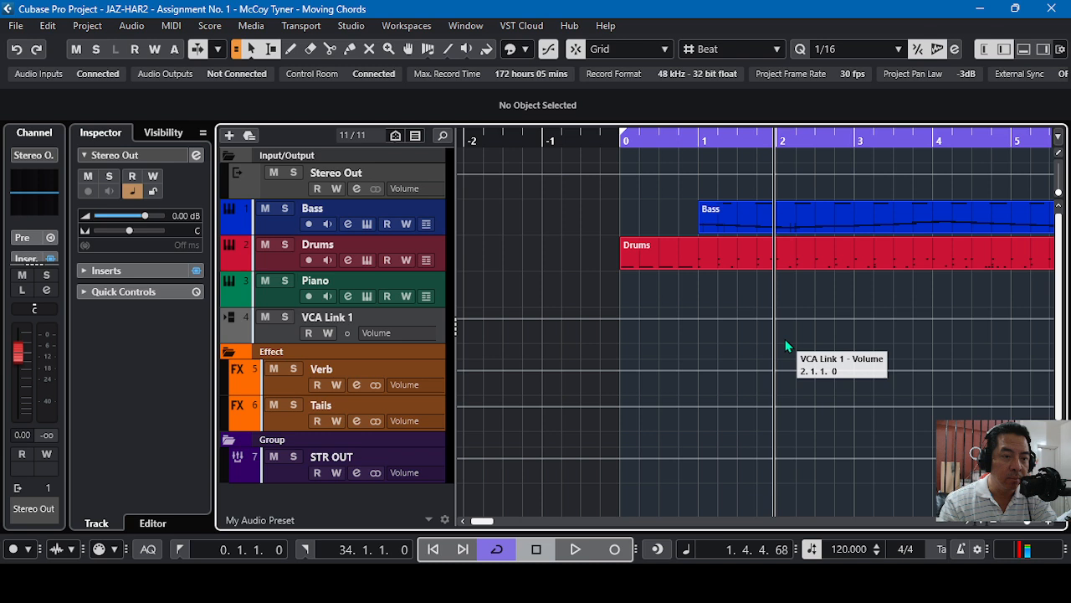
mouse_move(841, 343)
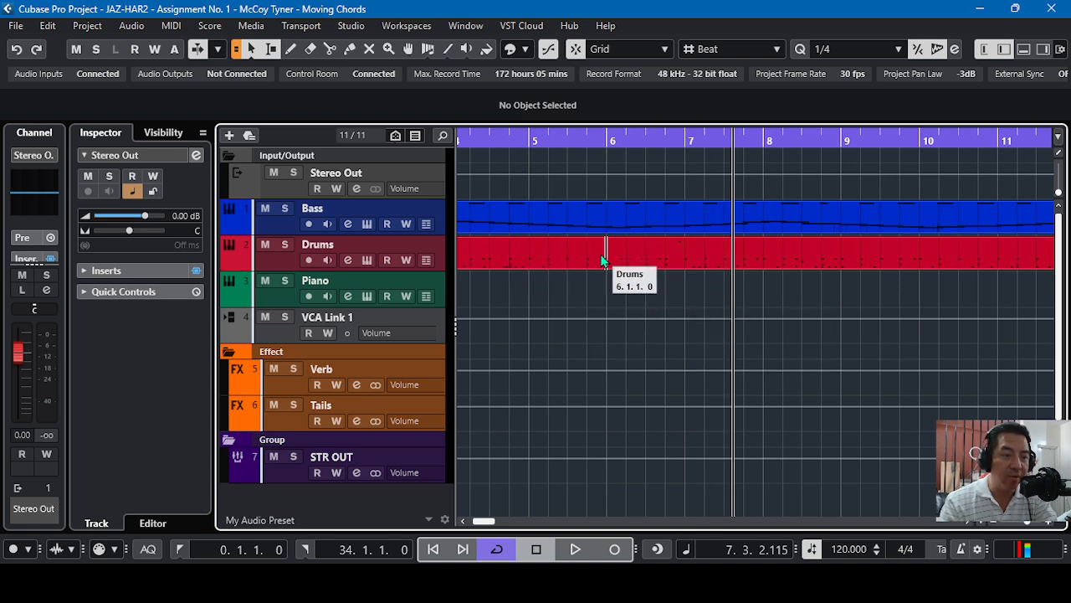
- Select the Drums part at bars 6 and 7, showing the playhead does not follow clicks on parts
click(753, 251)
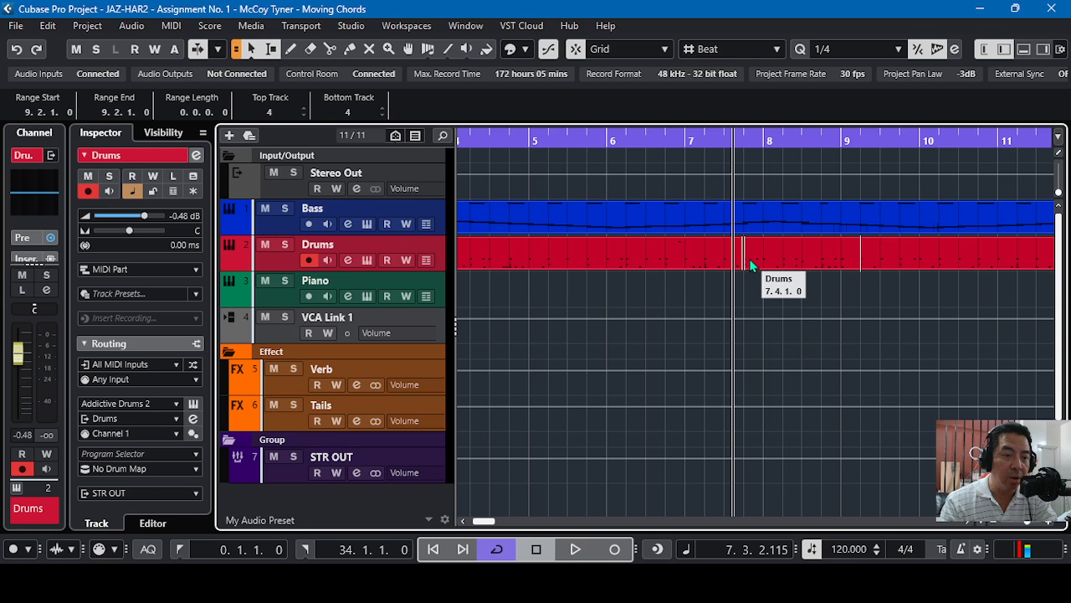
click(333, 507)
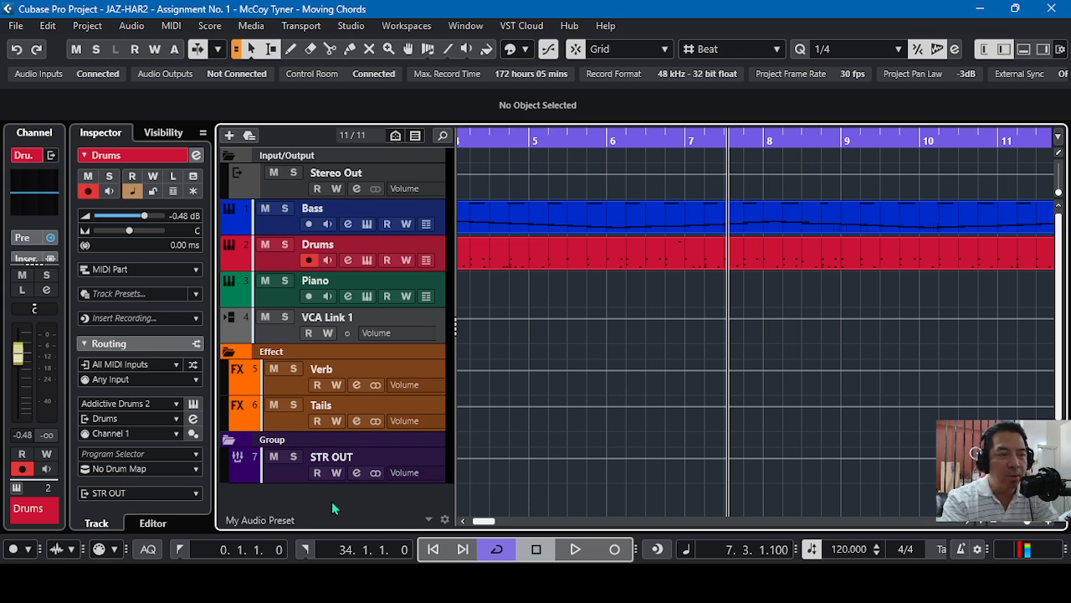